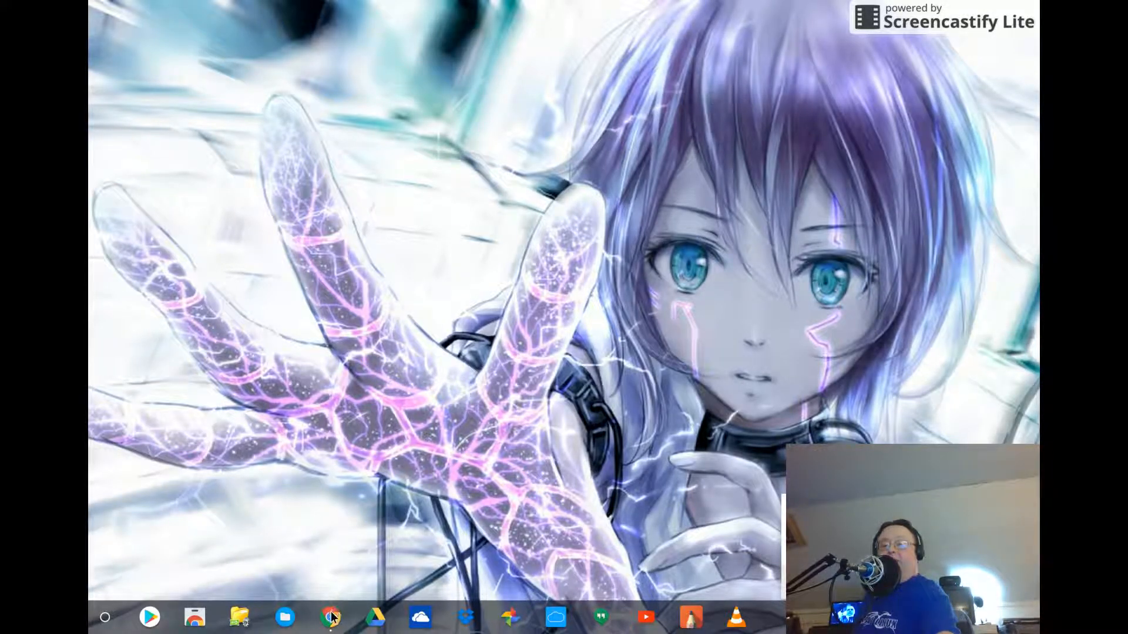
# Step: Launch Google Chrome from the shelf, bringing up the crosh developer shell tab
pyautogui.click(331, 616)
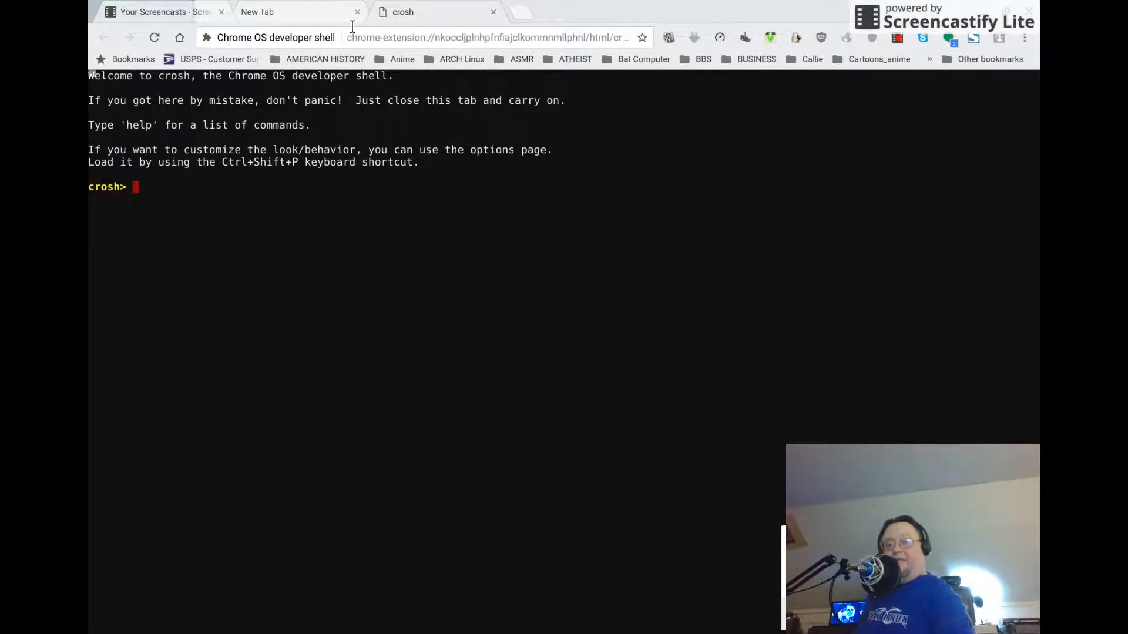
# Step: Enter 'battery_test 60' at the crosh prompt without running it
pyautogui.write('b')
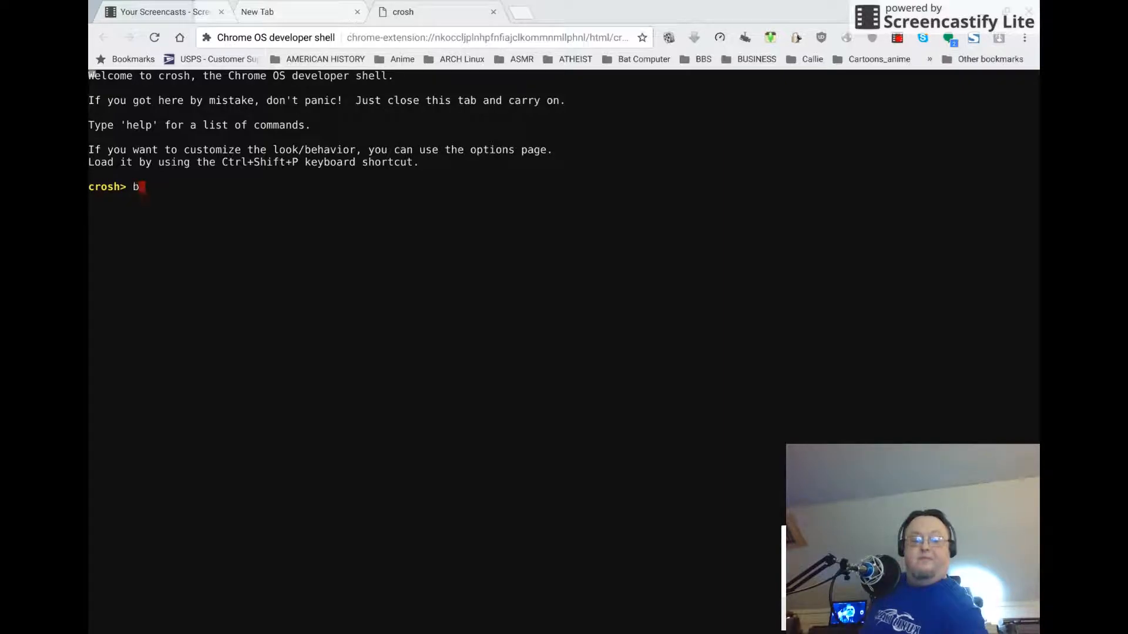
pyautogui.write('atter')
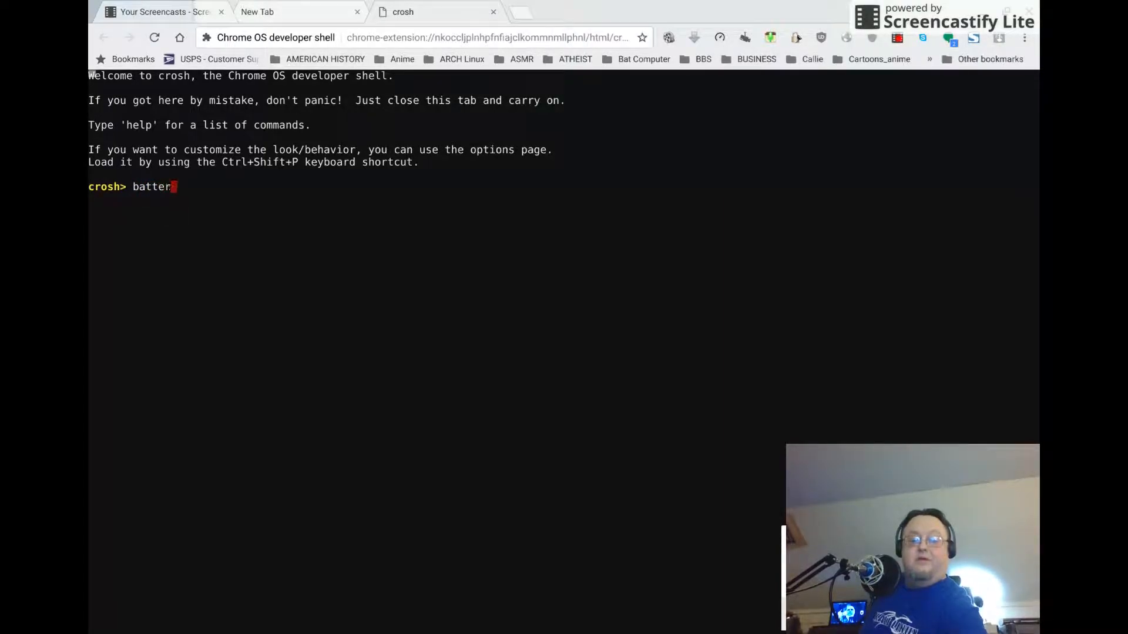
pyautogui.write('y_')
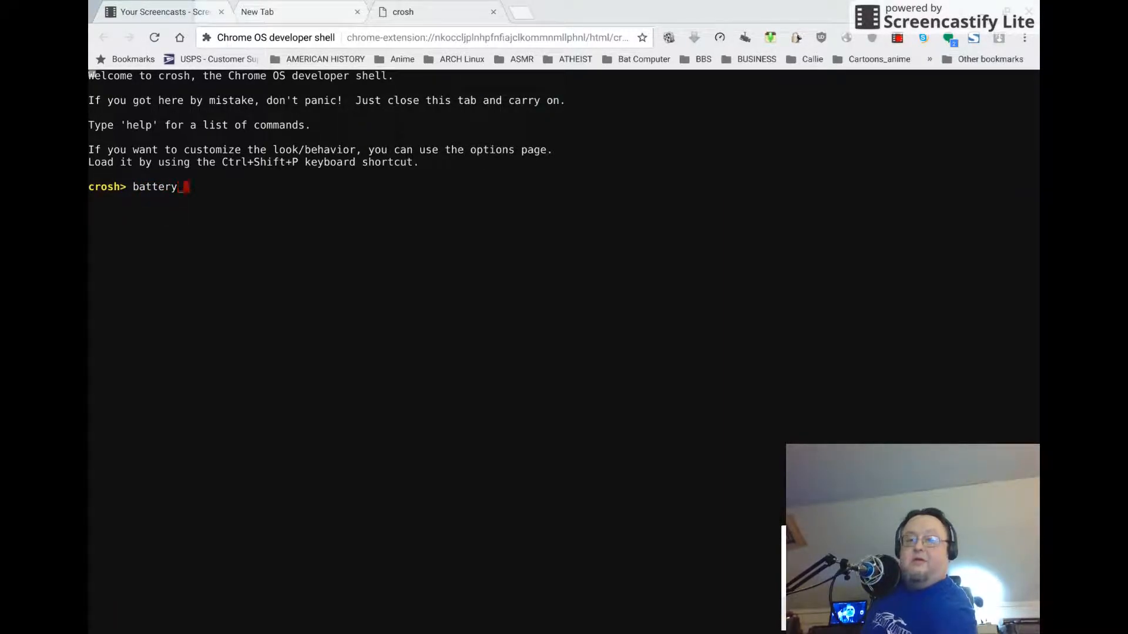
pyautogui.write('t')
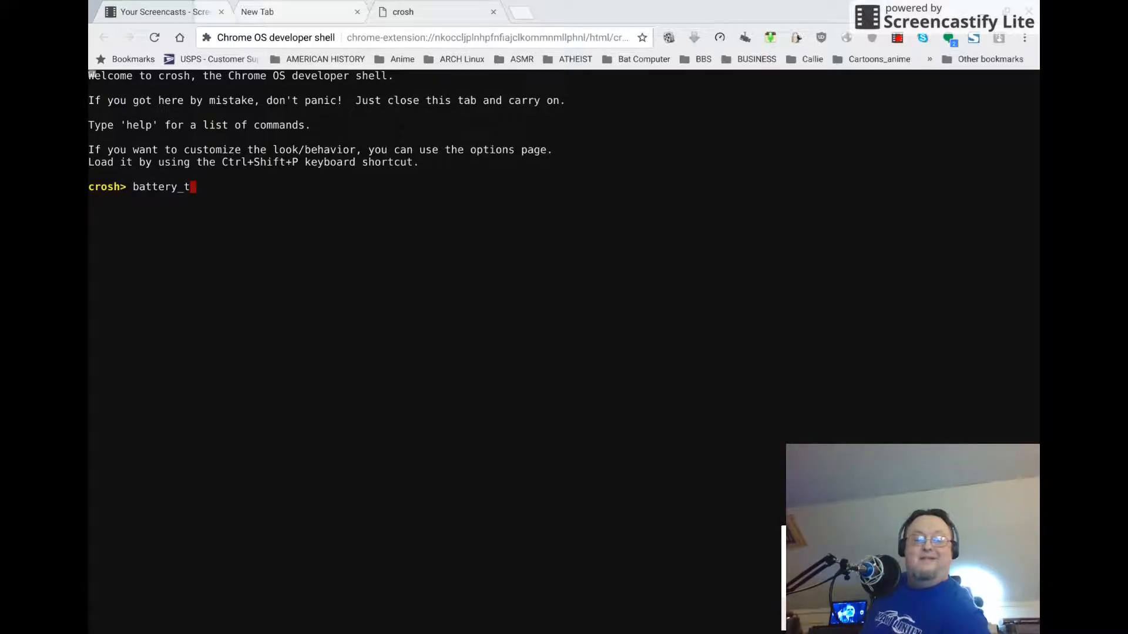
pyautogui.write('est 6')
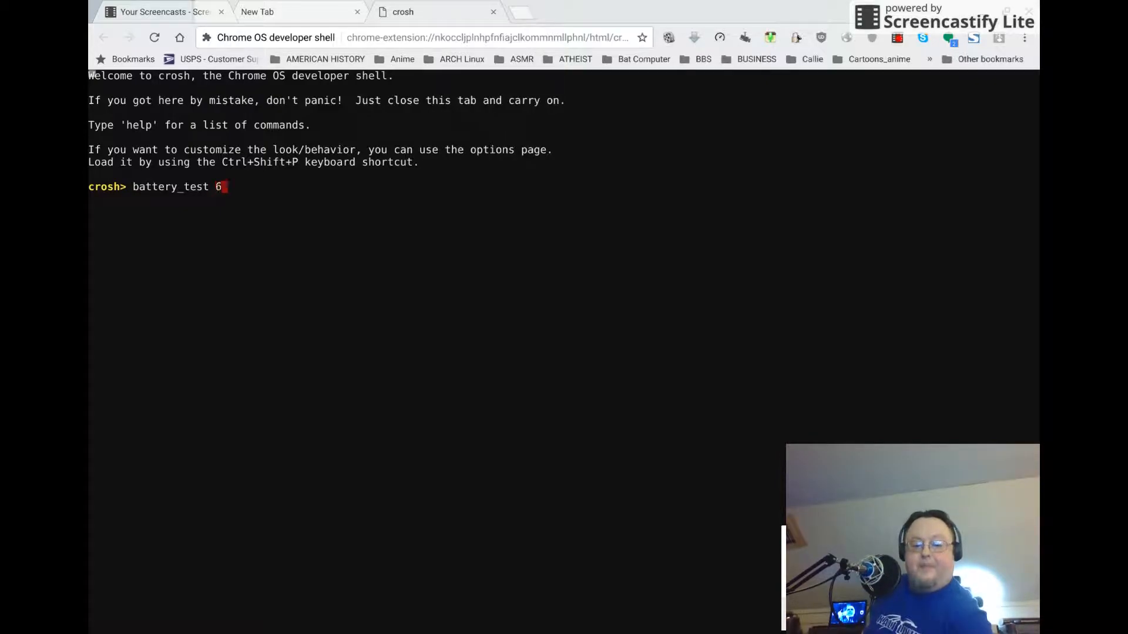
pyautogui.write('0')
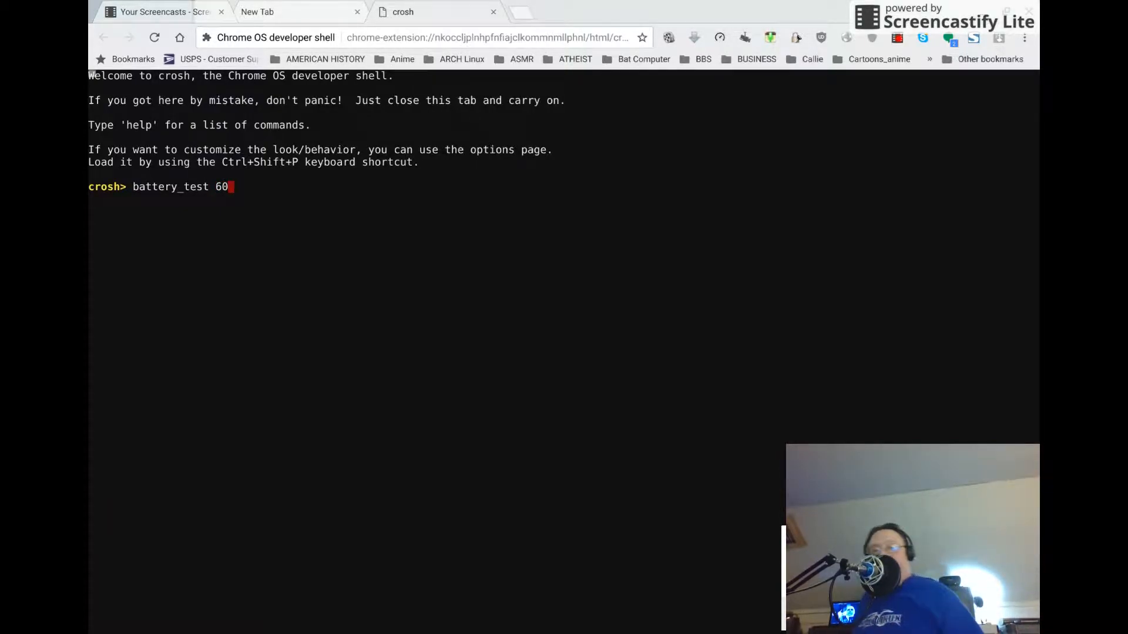